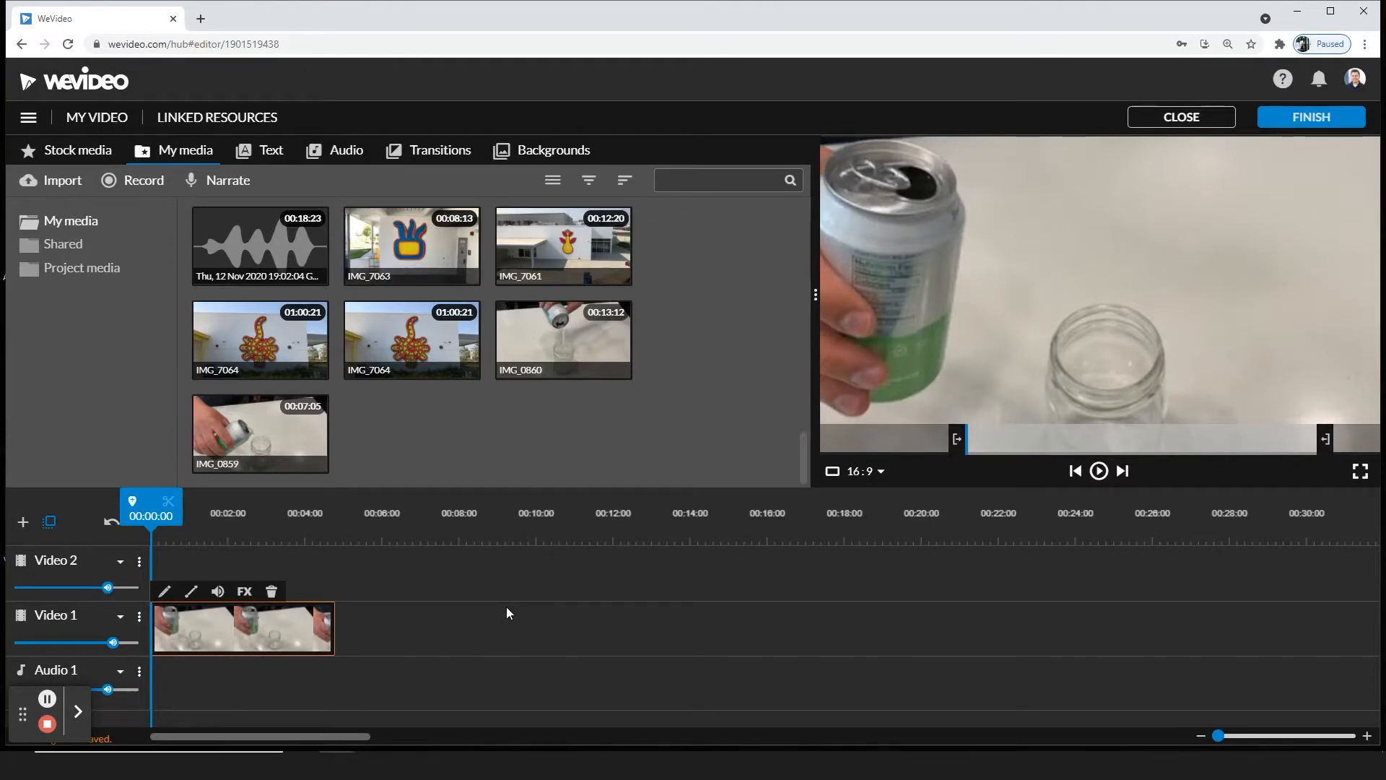
{"action": "mouse_move", "coordinate": [209, 629]}
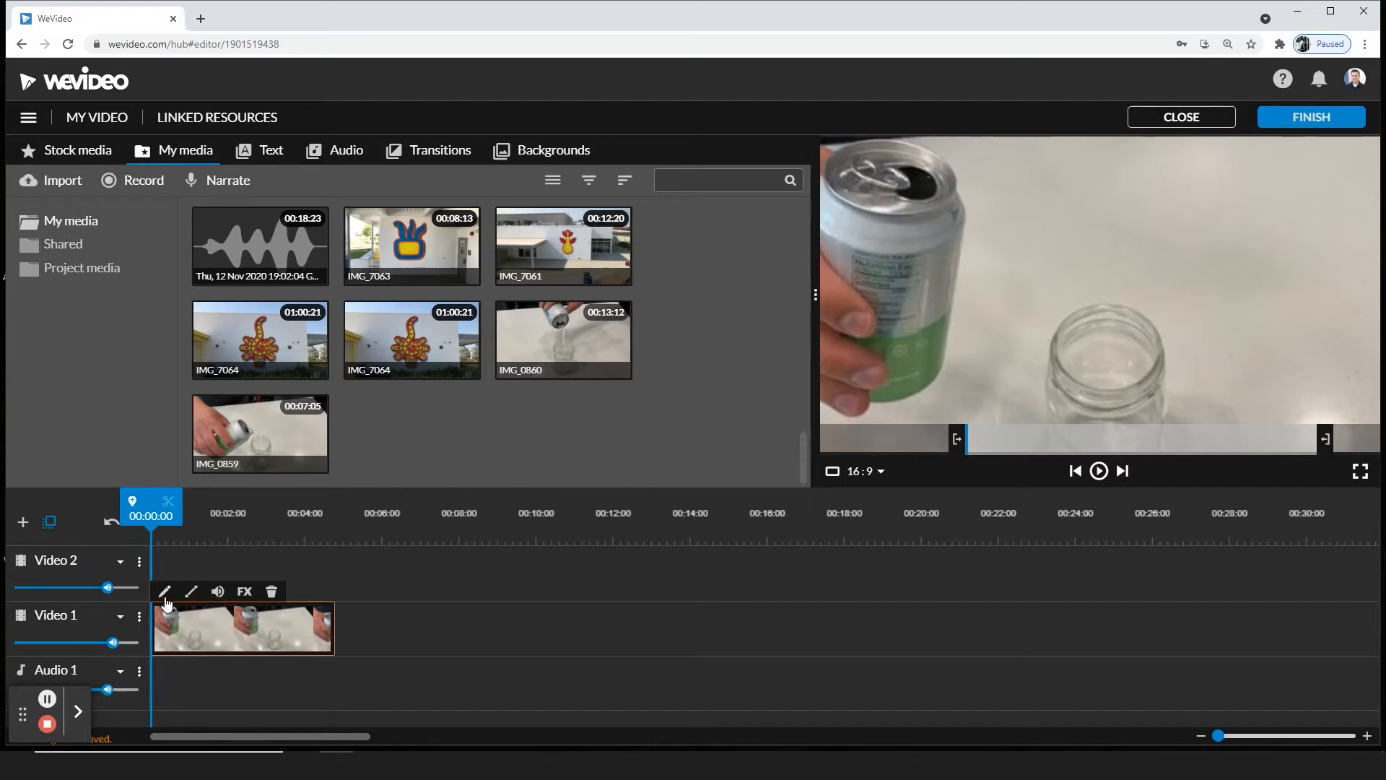
Open the Slow / Fast Motion settings for clip IMG_0859, currently 1x at 00:07:05.
{"action": "left_click", "coordinate": [165, 591]}
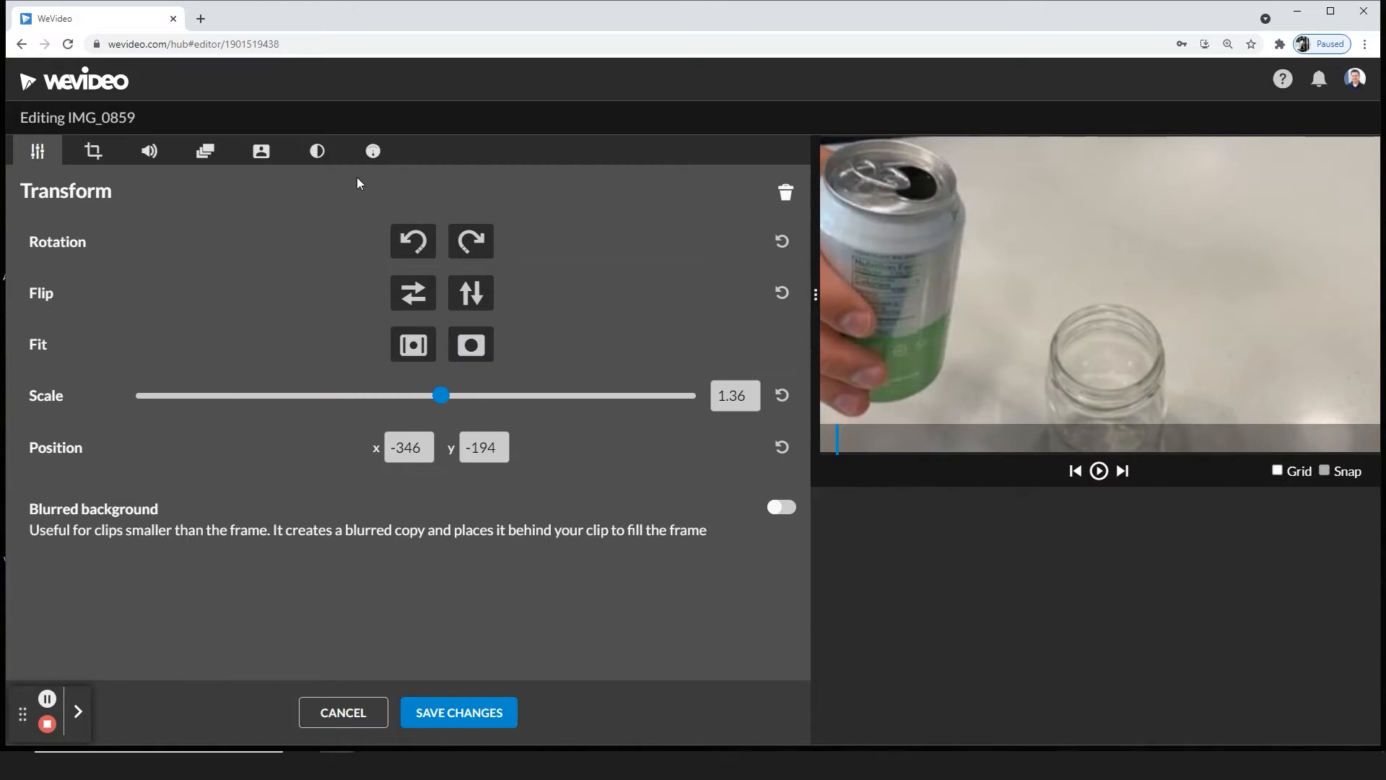
{"action": "mouse_move", "coordinate": [372, 152]}
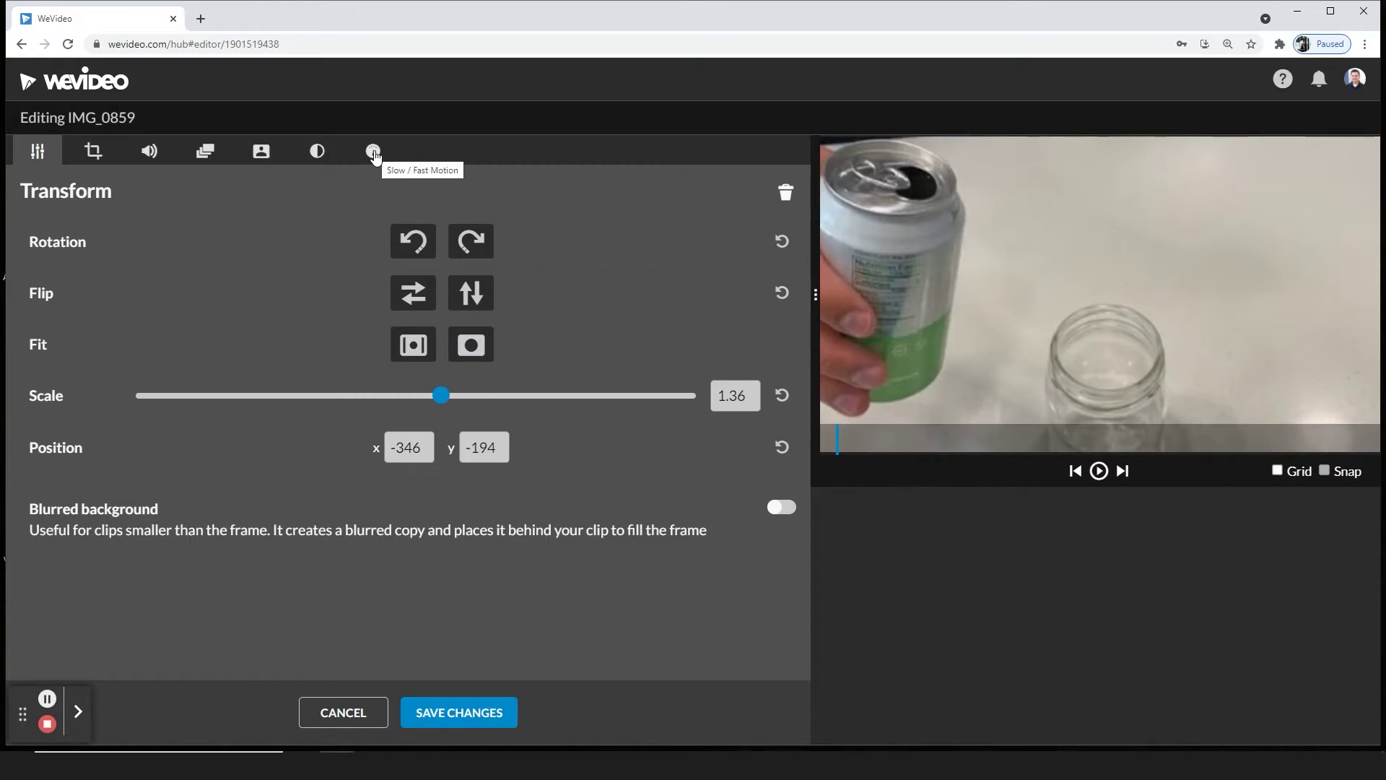
{"action": "left_click", "coordinate": [373, 150]}
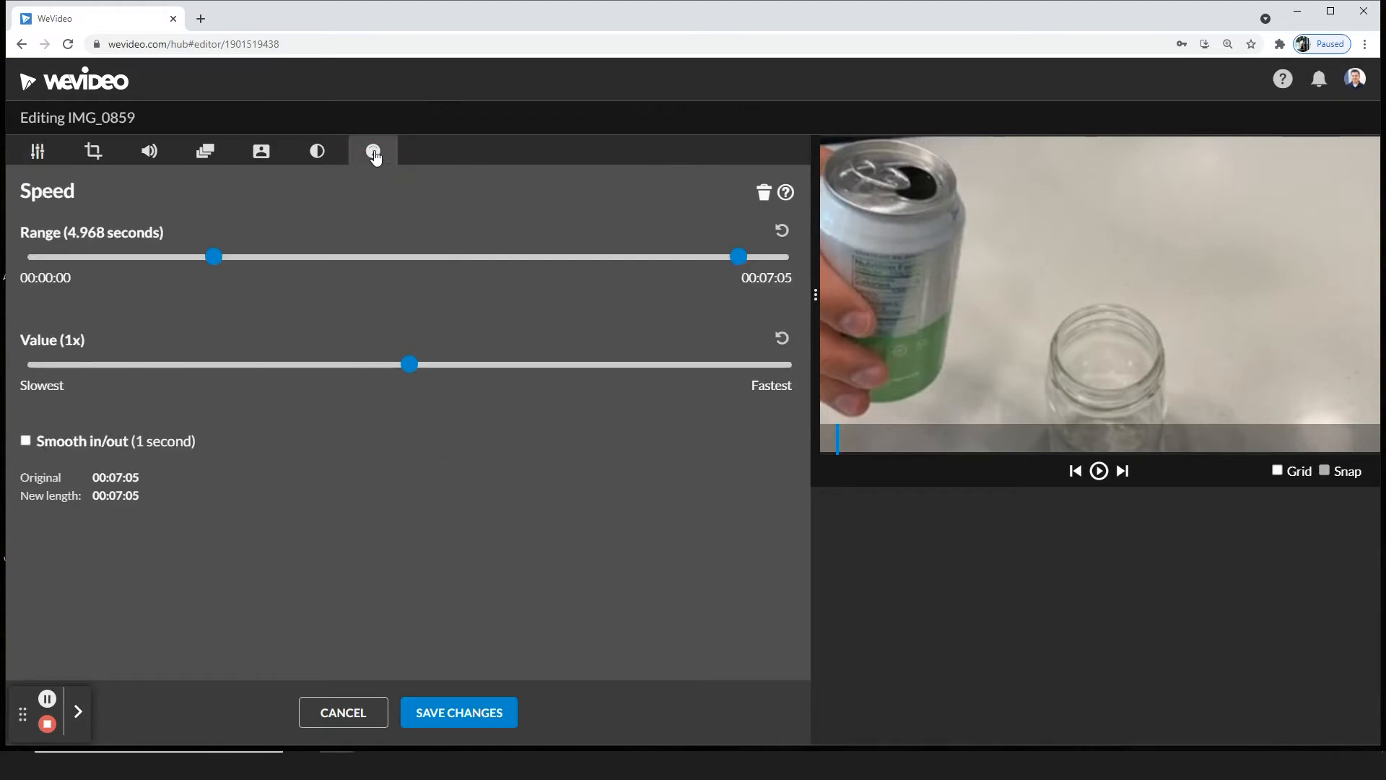
{"action": "mouse_move", "coordinate": [68, 351]}
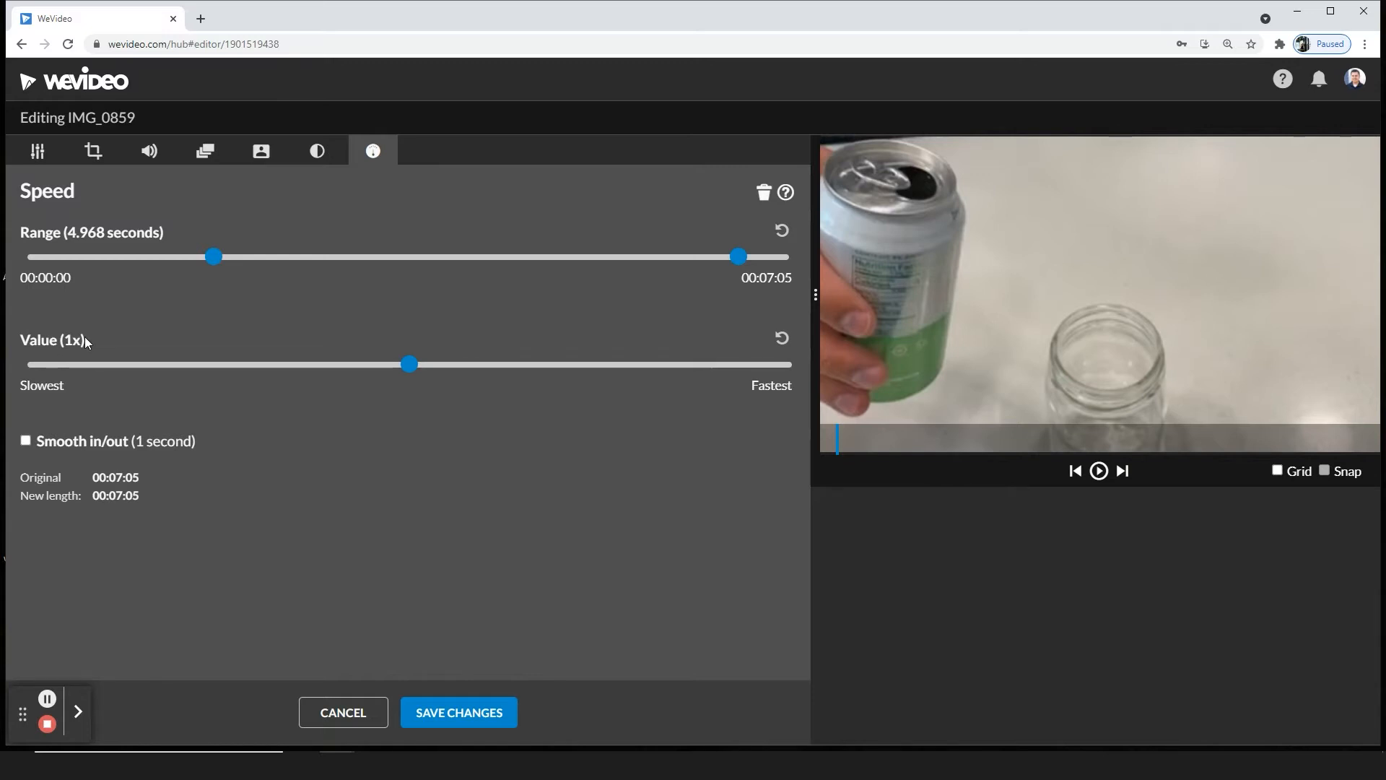
{"action": "mouse_move", "coordinate": [291, 401]}
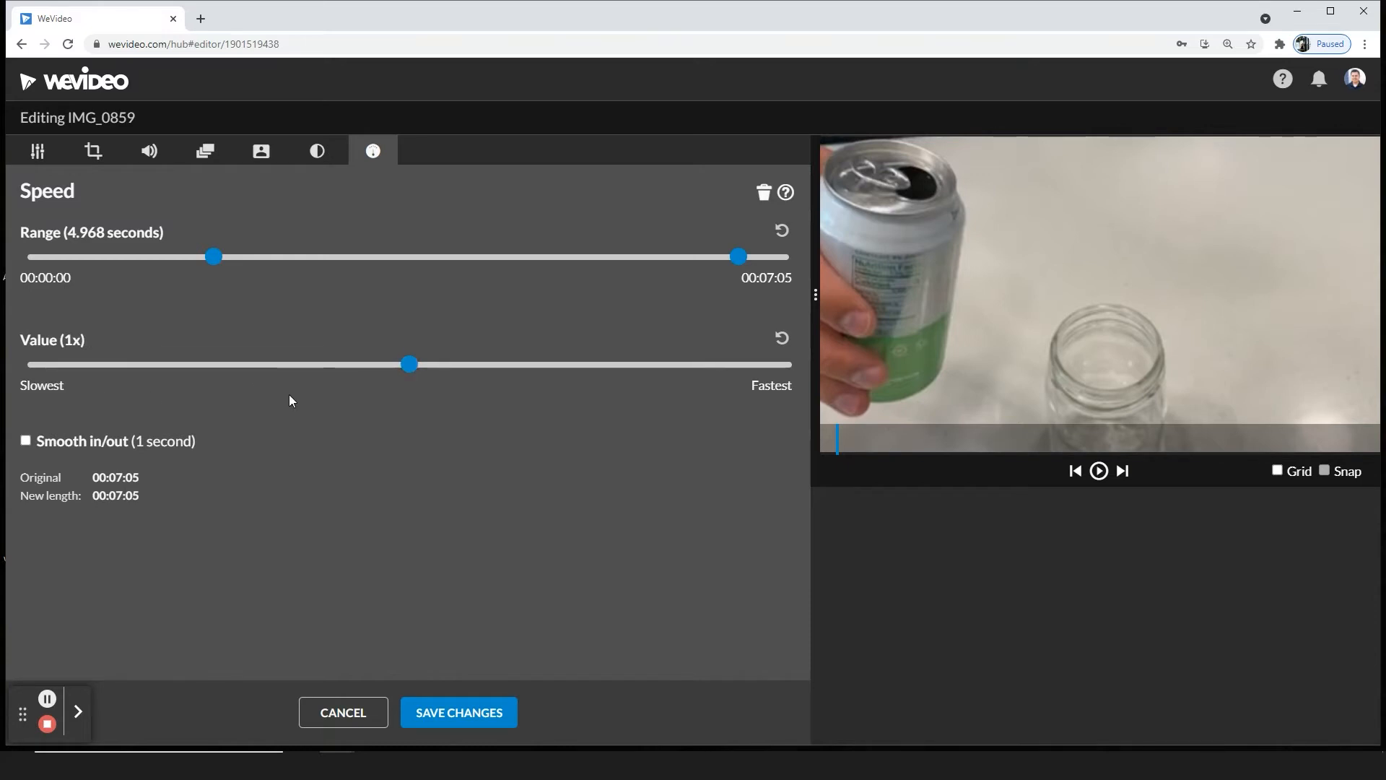
Slow IMG_0859 to -7x, stretching it to 00:37:00, and save the change.
{"action": "left_click_drag", "start_coordinate": [409, 363], "coordinate": [197, 363]}
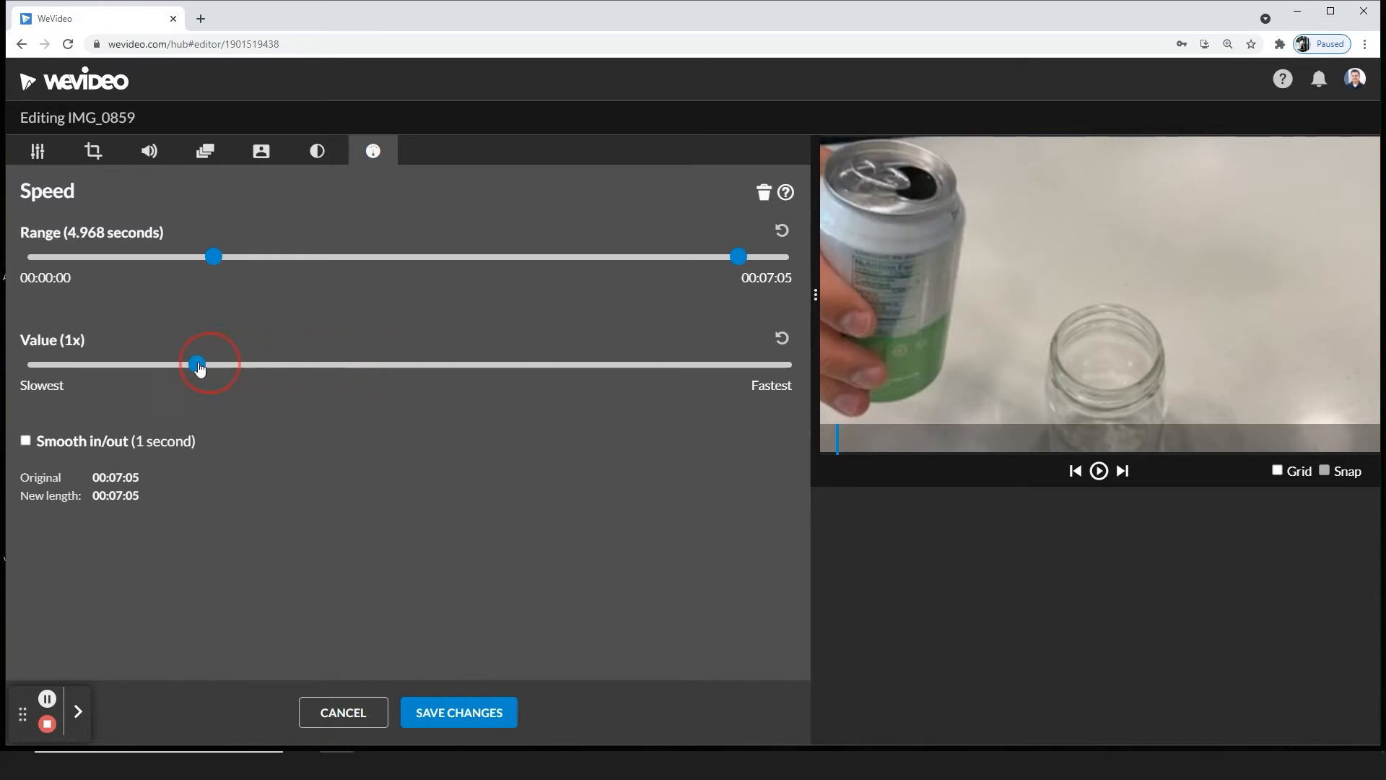
{"action": "left_click_drag", "start_coordinate": [197, 363], "coordinate": [155, 363]}
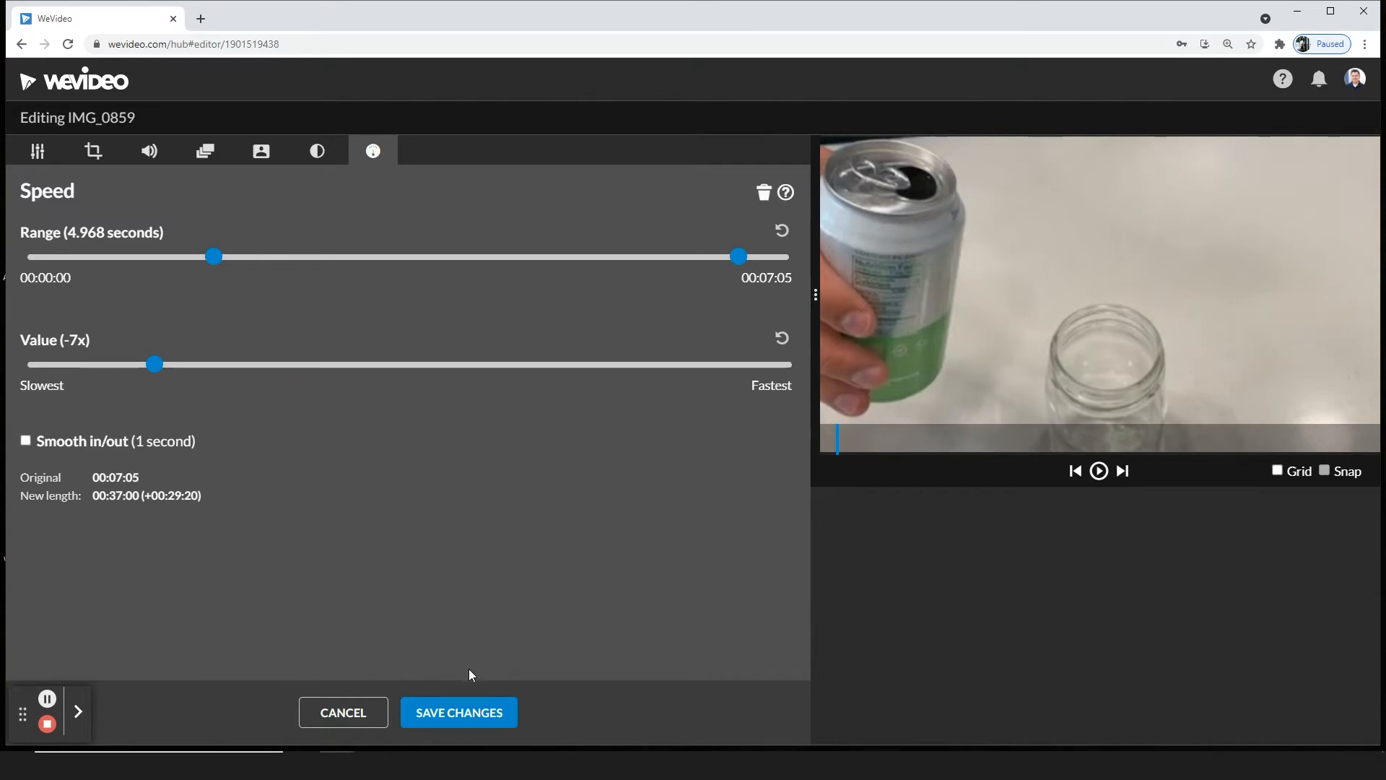
{"action": "left_click", "coordinate": [458, 712]}
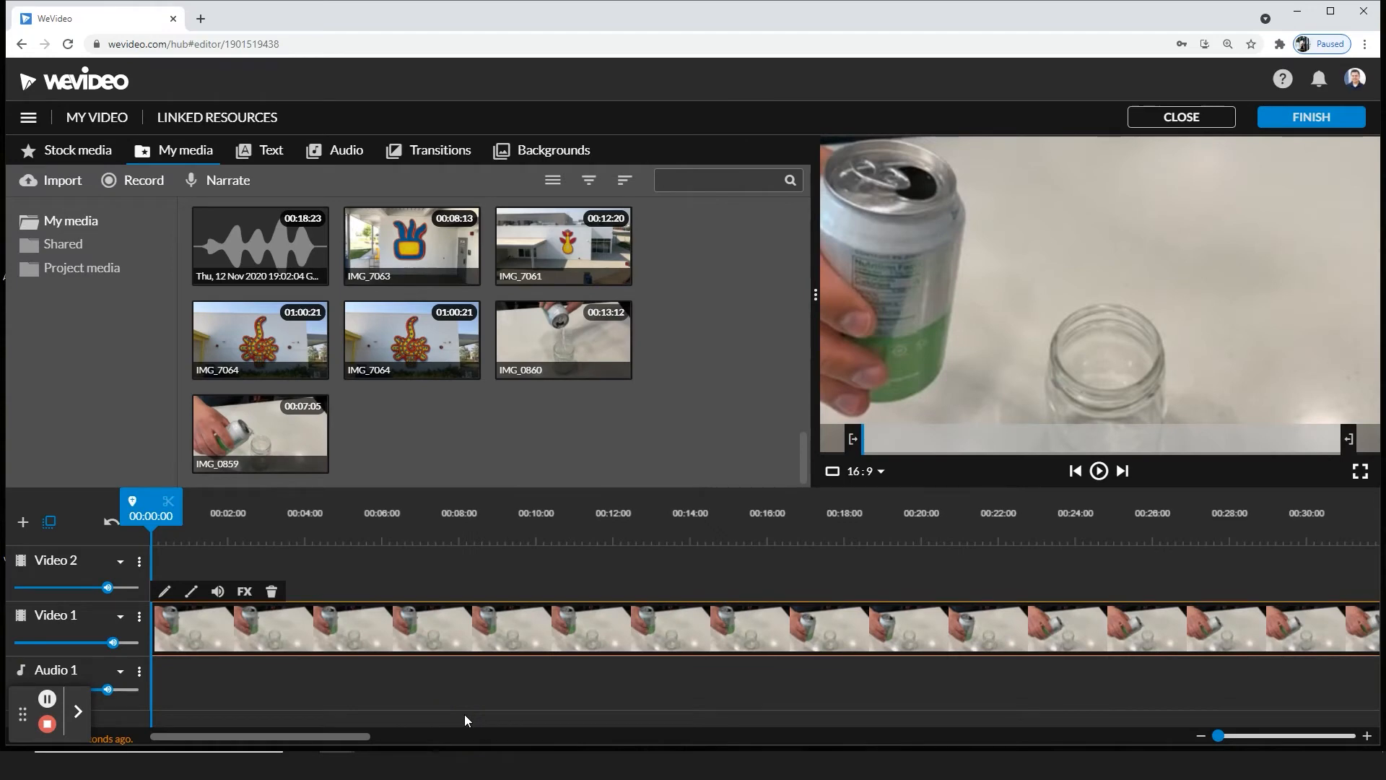
Reopen the IMG_0859 clip editor to adjust its speed again.
{"action": "left_click", "coordinate": [1098, 471]}
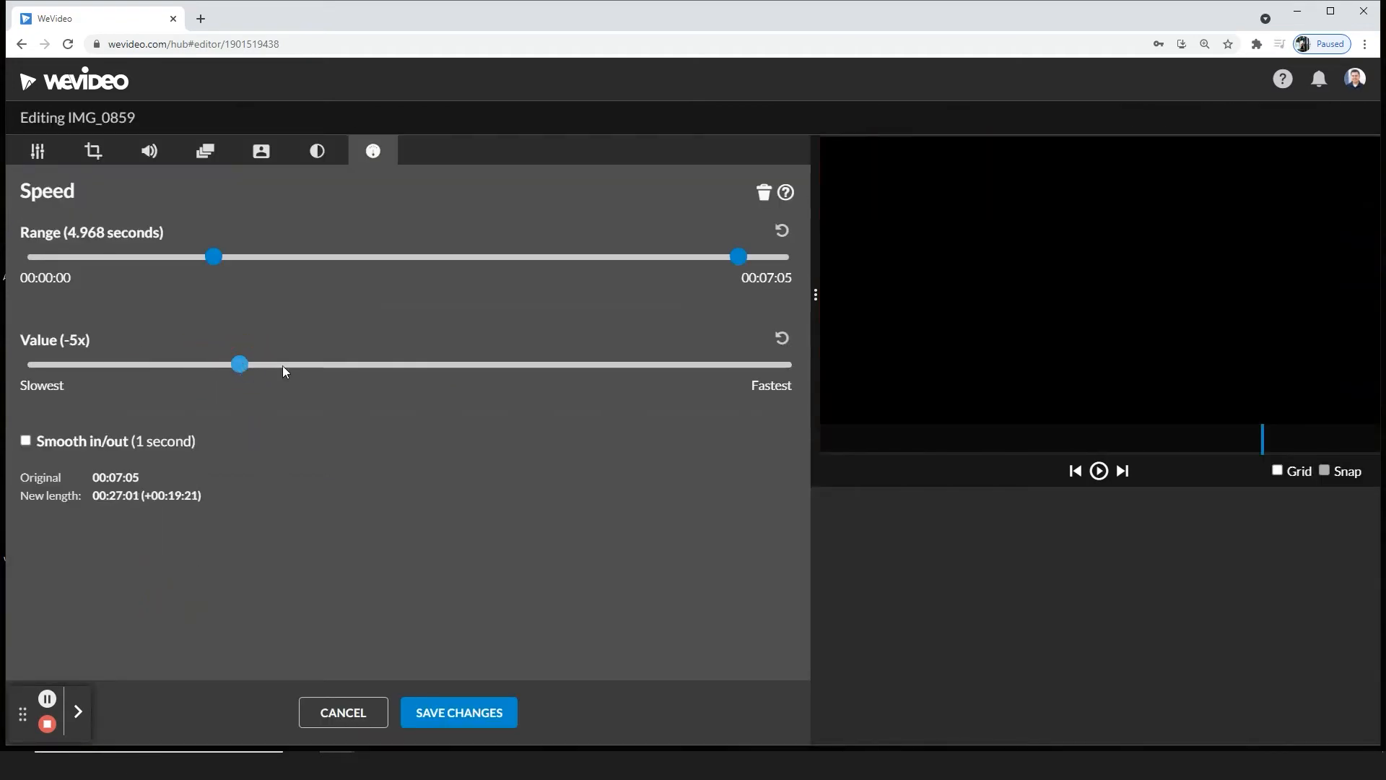
Save IMG_0859 at -2x, then speed it to 5x, shrinking it to 00:03:05.
{"action": "left_click_drag", "start_coordinate": [239, 364], "coordinate": [366, 363]}
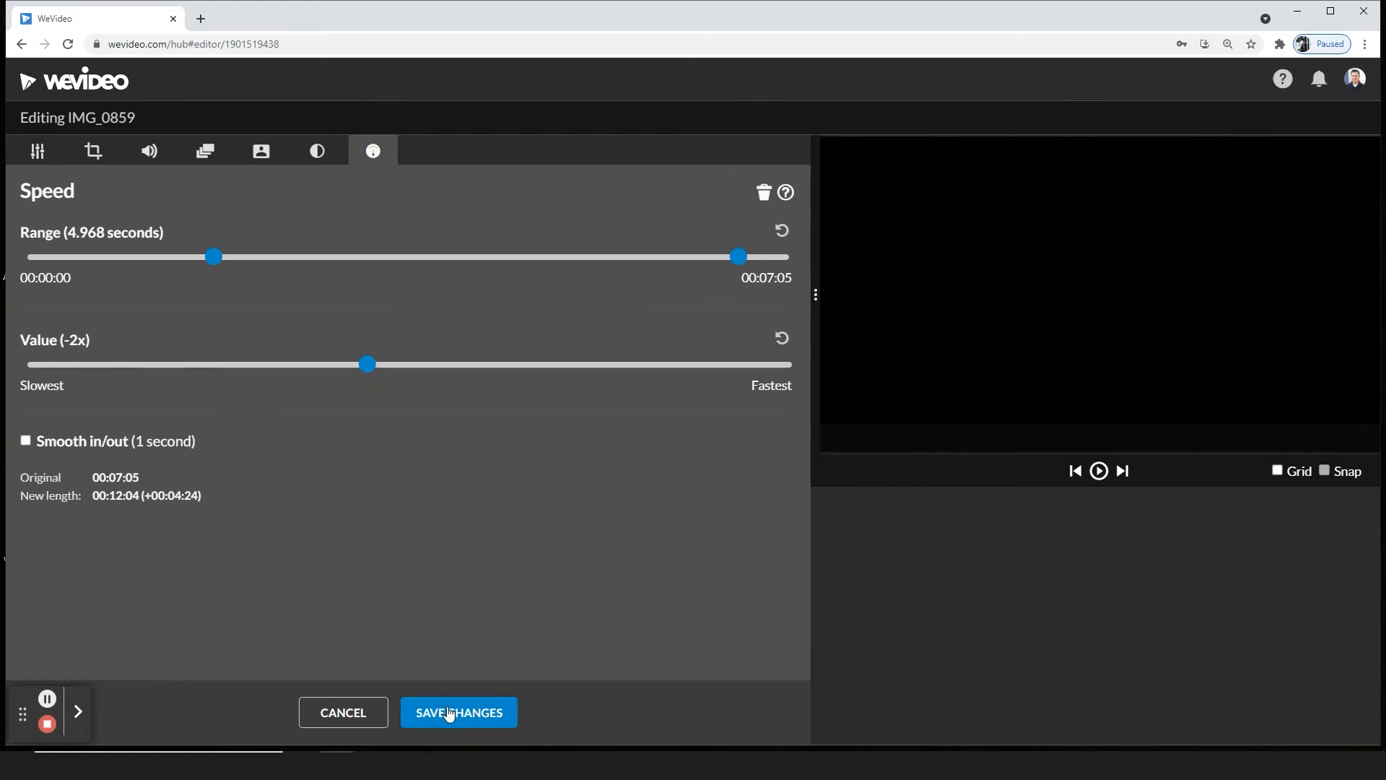
{"action": "mouse_move", "coordinate": [355, 537]}
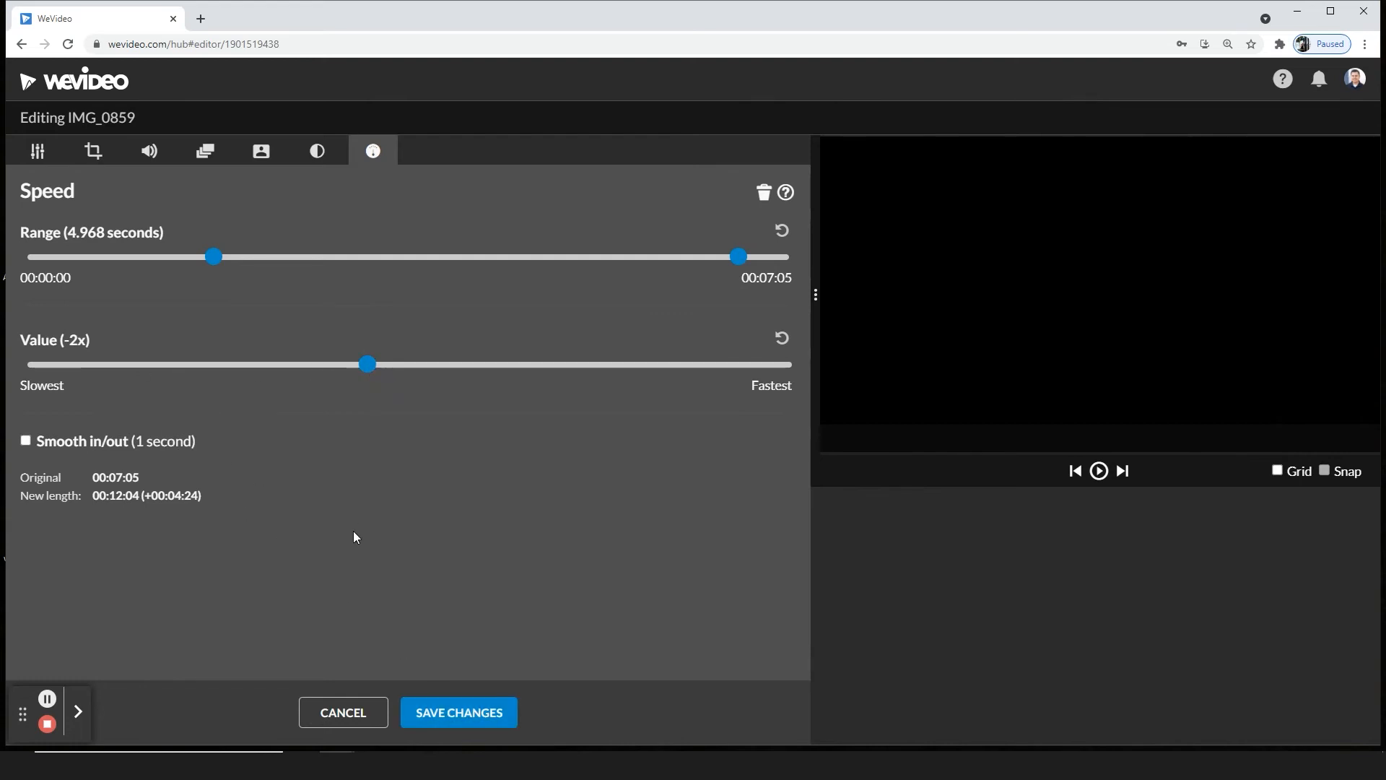
{"action": "left_click", "coordinate": [458, 712]}
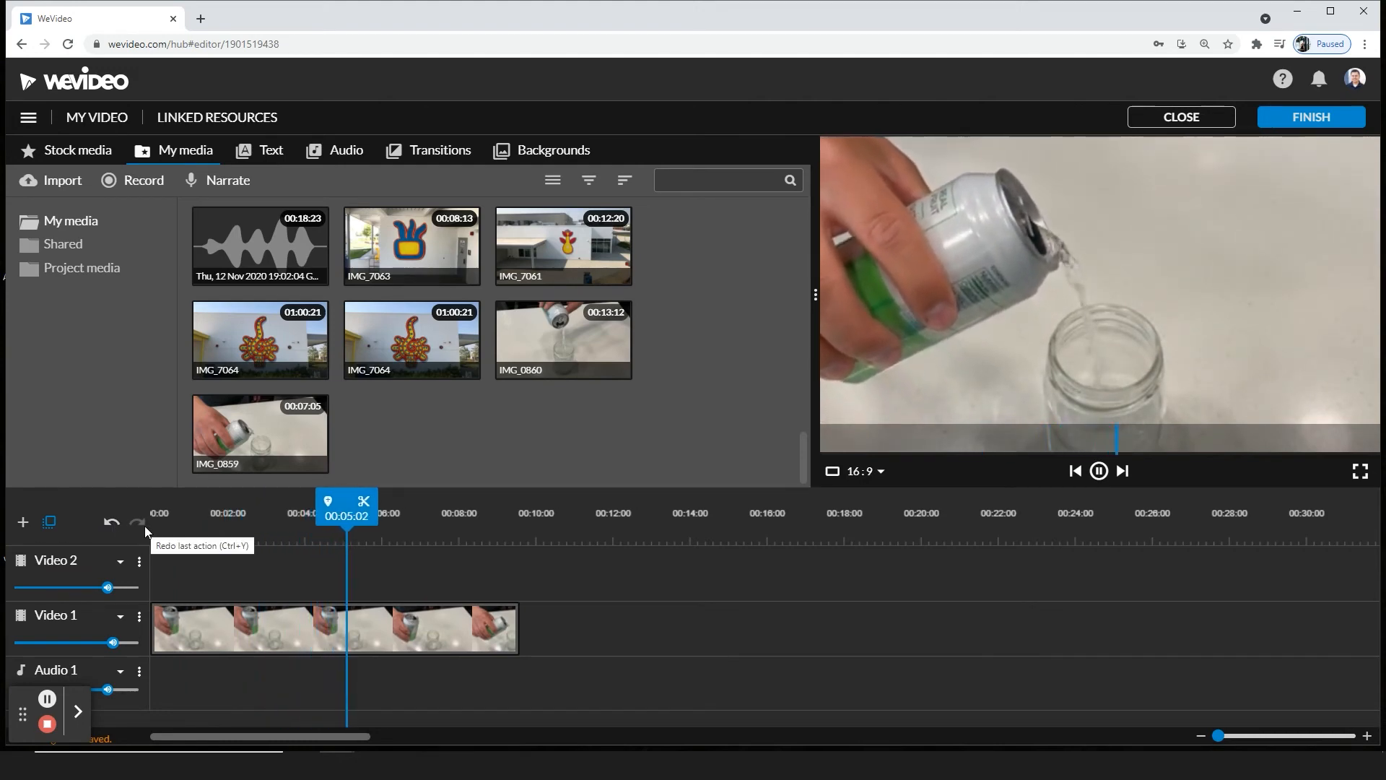
{"action": "left_click", "coordinate": [290, 629]}
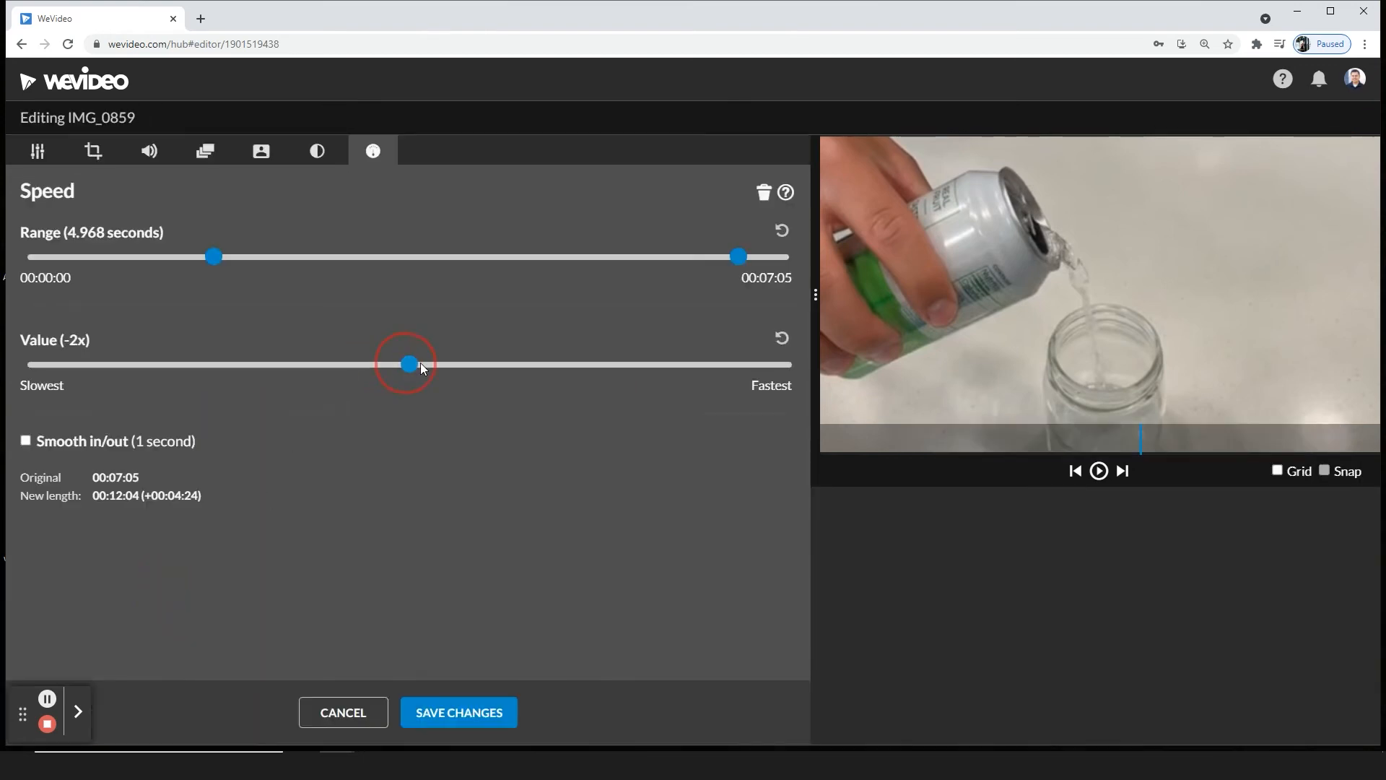
{"action": "left_click_drag", "start_coordinate": [406, 364], "coordinate": [579, 363]}
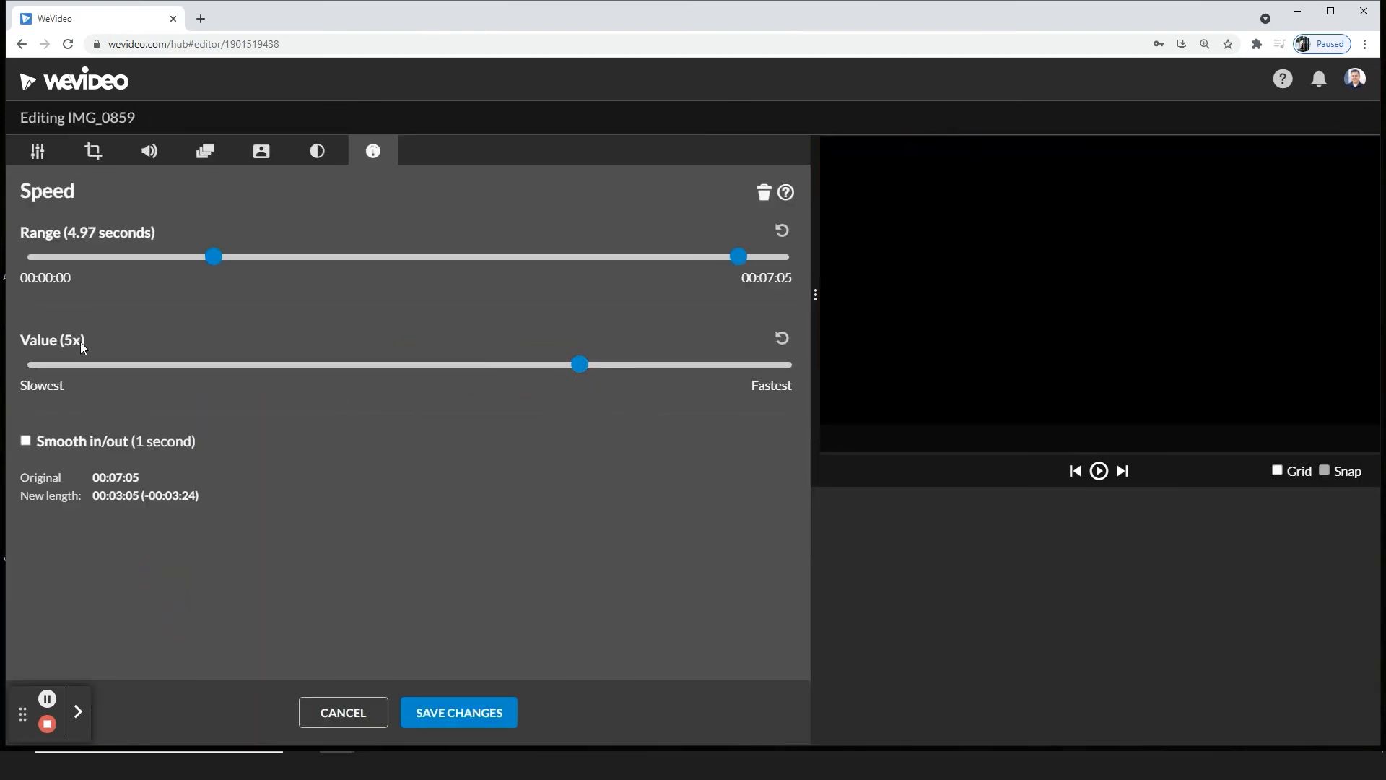
{"action": "mouse_move", "coordinate": [107, 359]}
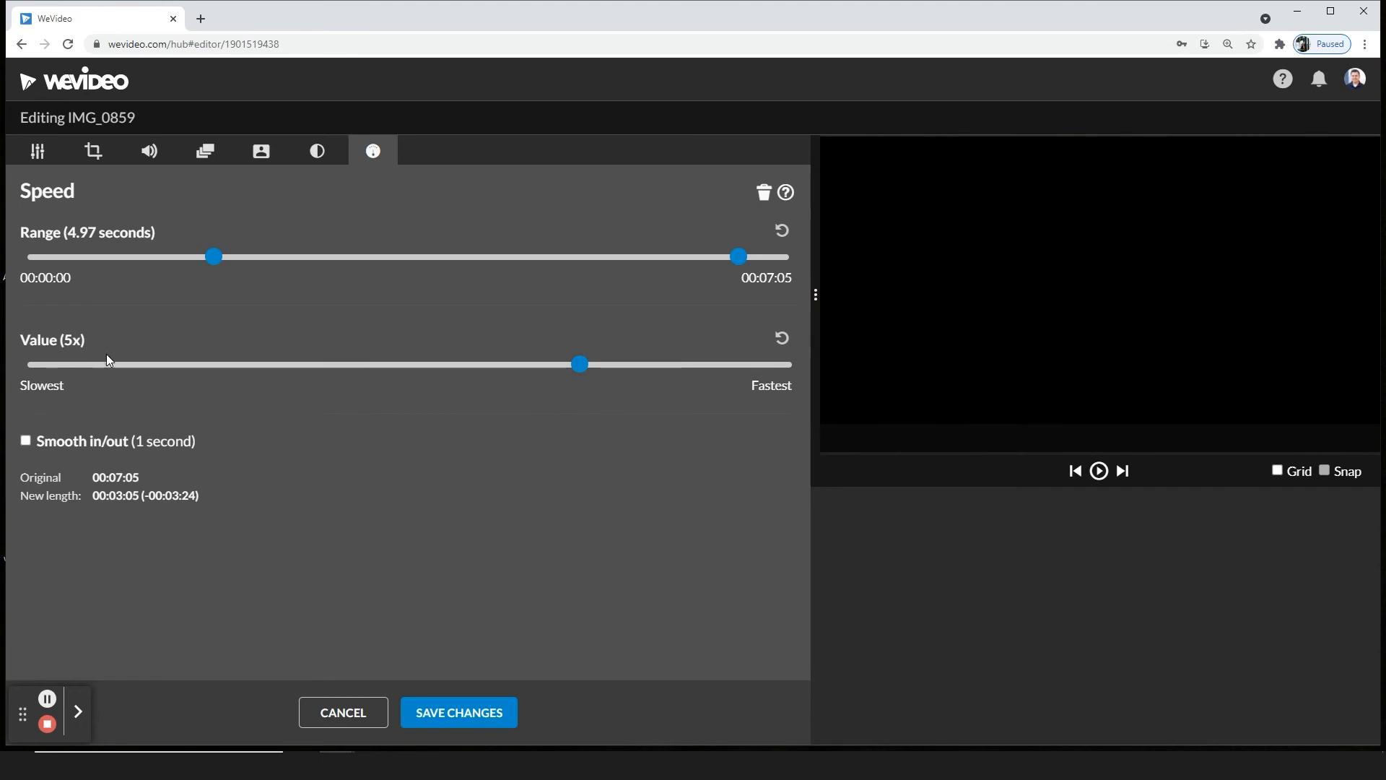
{"action": "mouse_move", "coordinate": [396, 562]}
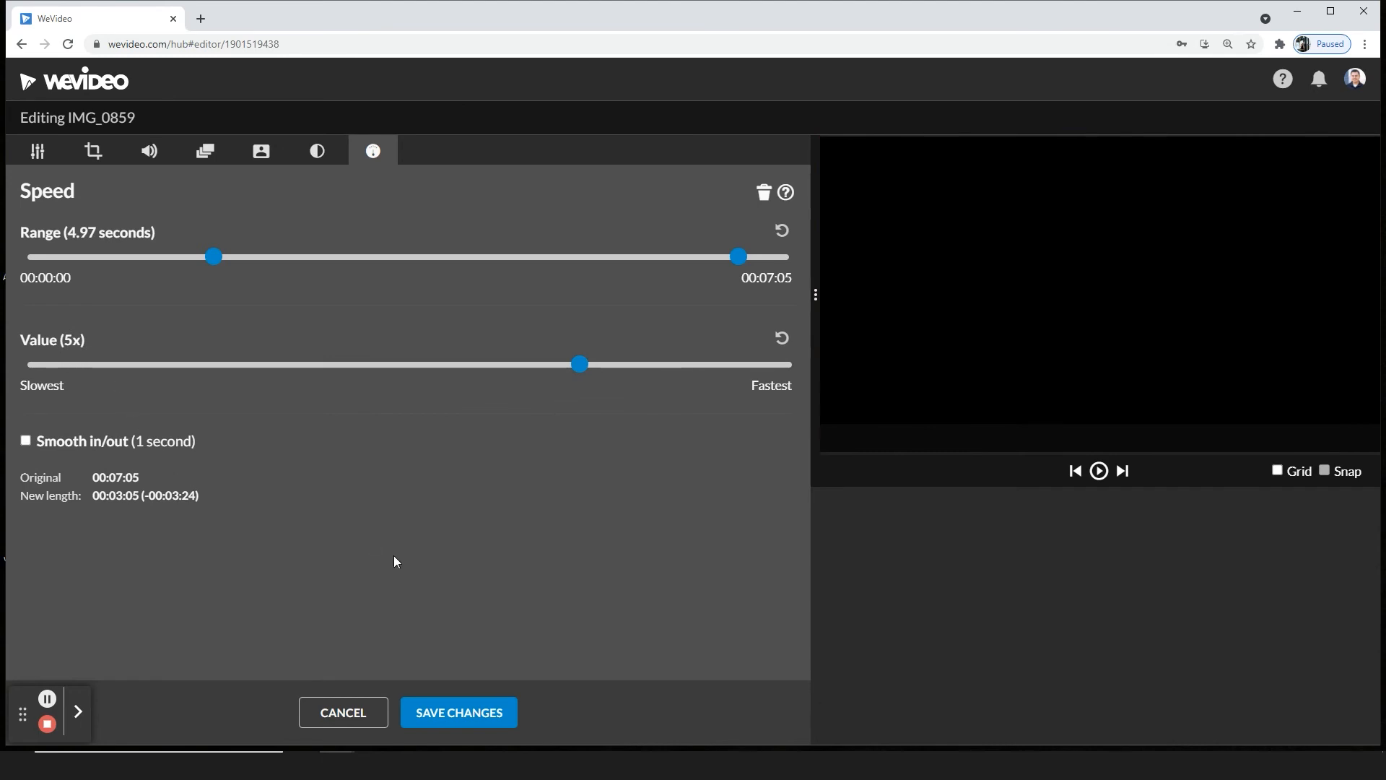
{"action": "left_click", "coordinate": [459, 712]}
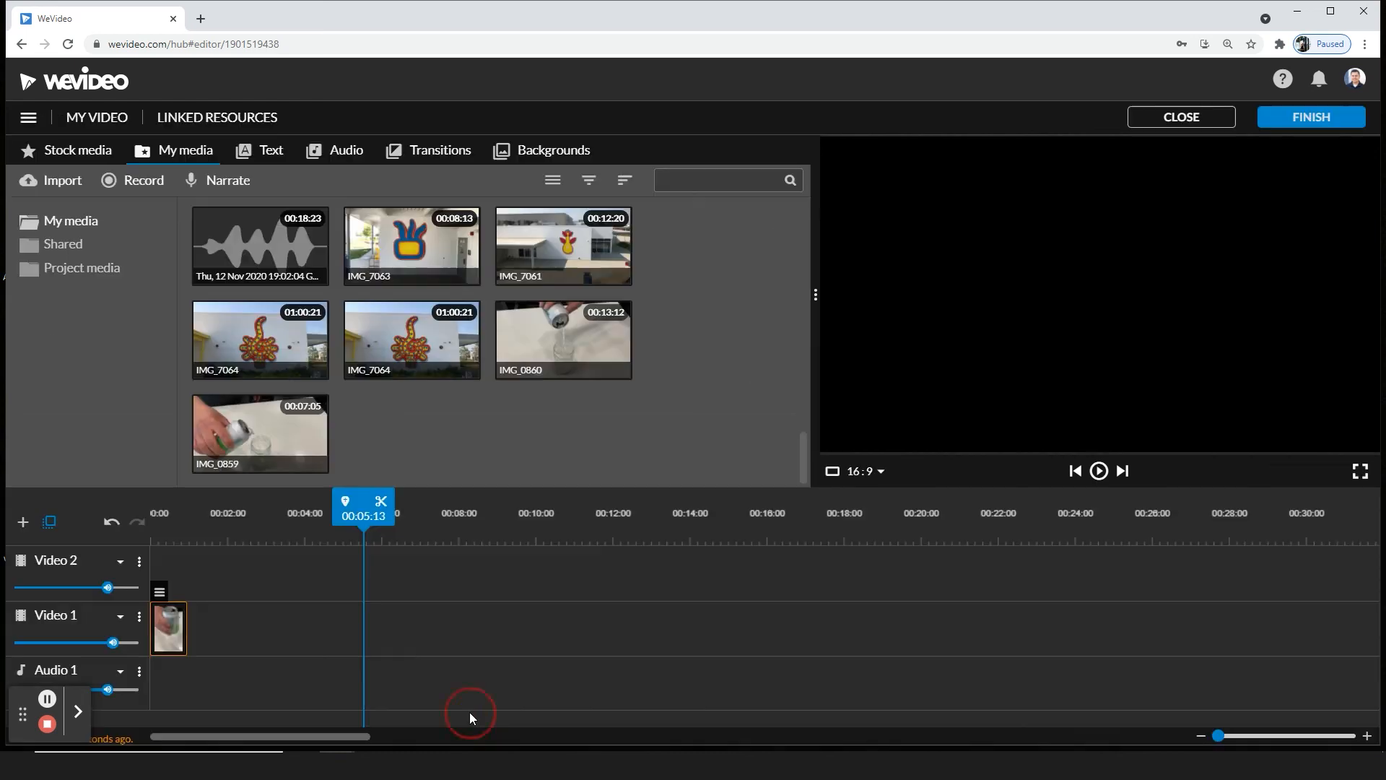